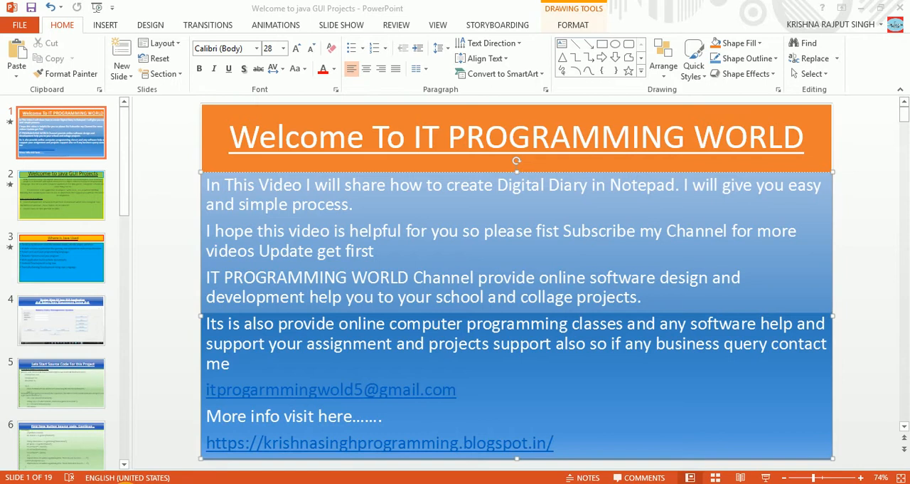
{"action": "mouse_move", "coordinate": [318, 321]}
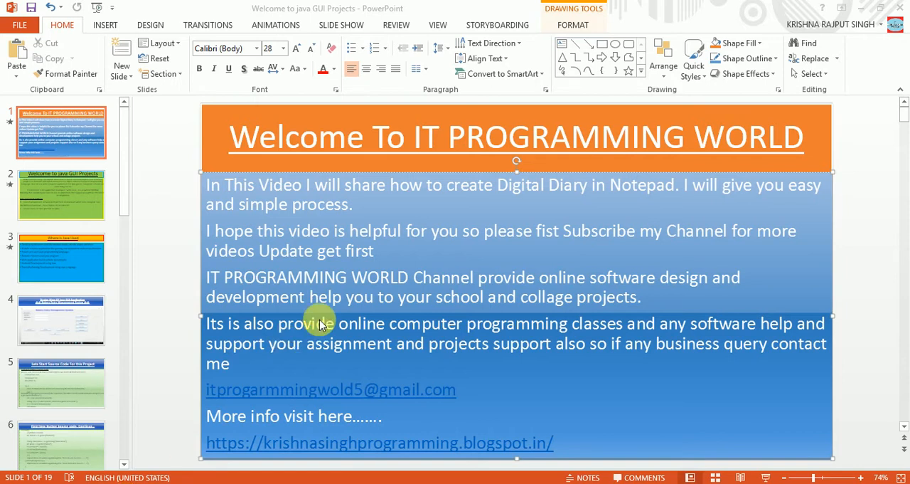
{"action": "mouse_move", "coordinate": [342, 25]}
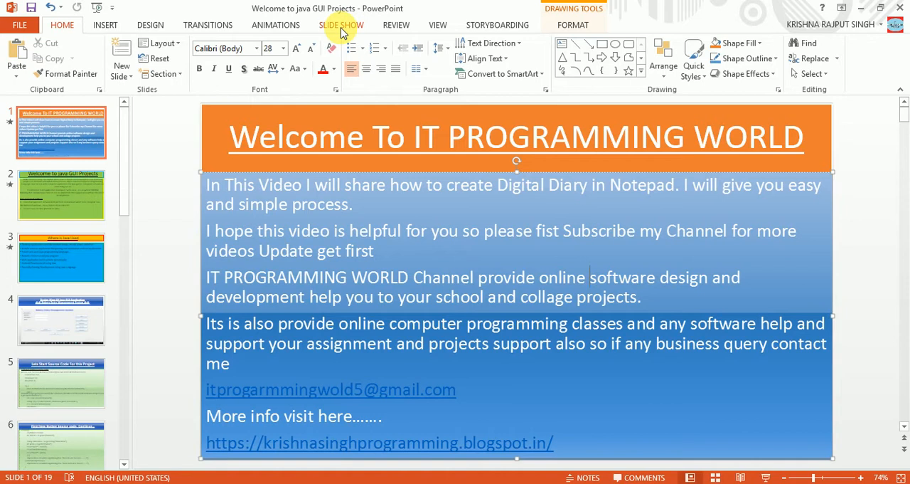
Step: Bring up the Slide Show options for the IT PROGRAMMING WORLD welcome presentation
{"action": "left_click", "coordinate": [343, 24]}
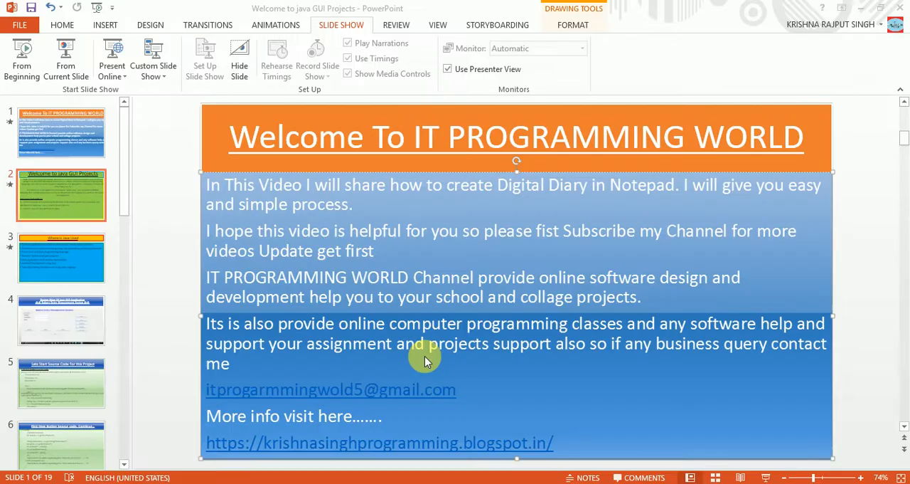
{"action": "left_click", "coordinate": [61, 194]}
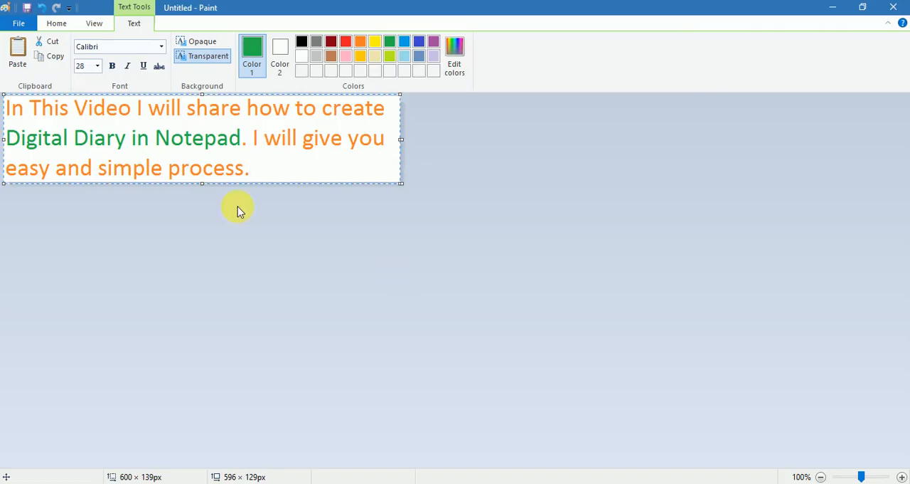
{"action": "mouse_move", "coordinate": [55, 152]}
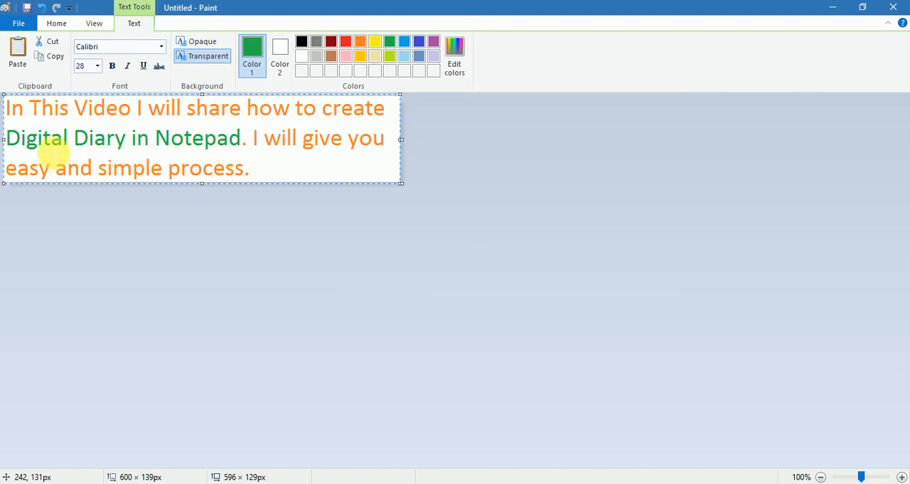
{"action": "mouse_move", "coordinate": [542, 384]}
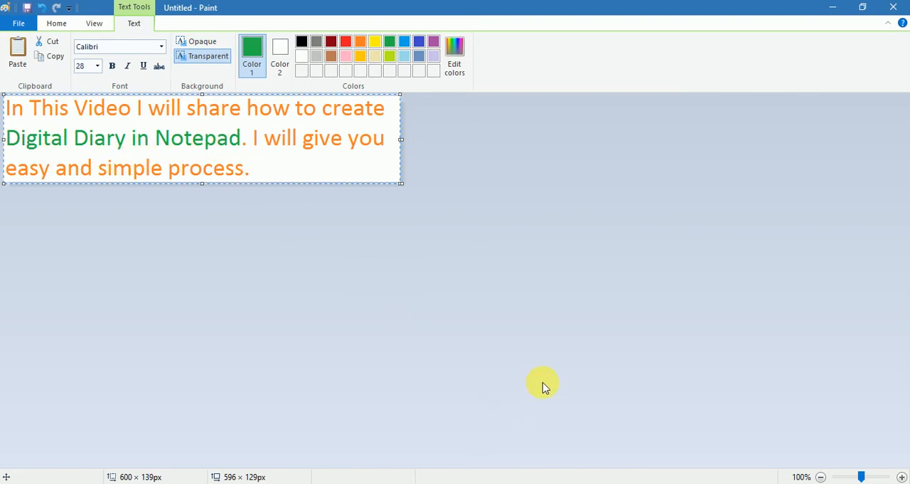
{"action": "mouse_move", "coordinate": [375, 439]}
{"action": "type", "text": "notea"}
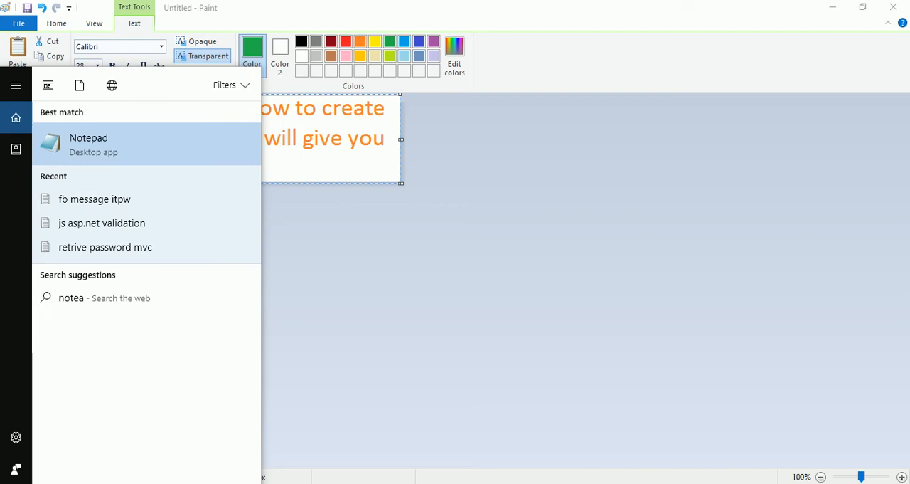
Step: Launch Notepad from the Start menu search results for an empty untitled document
{"action": "left_click", "coordinate": [88, 144]}
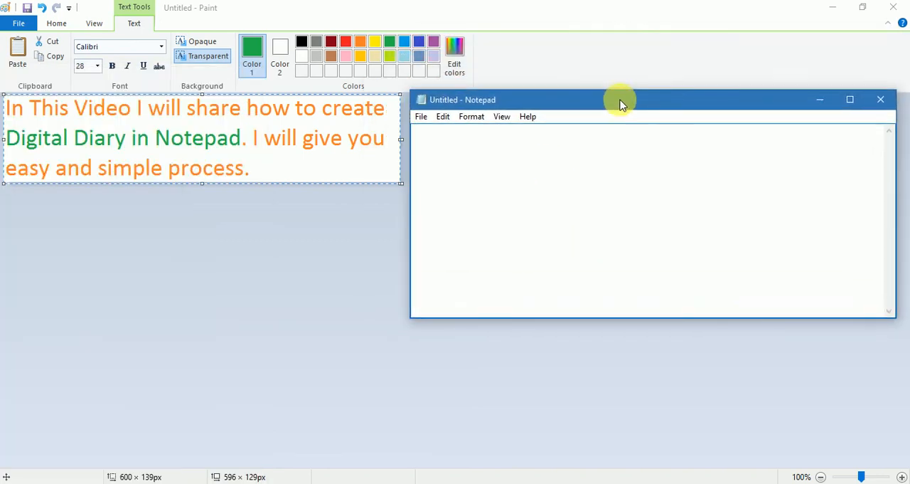
{"action": "mouse_move", "coordinate": [678, 187]}
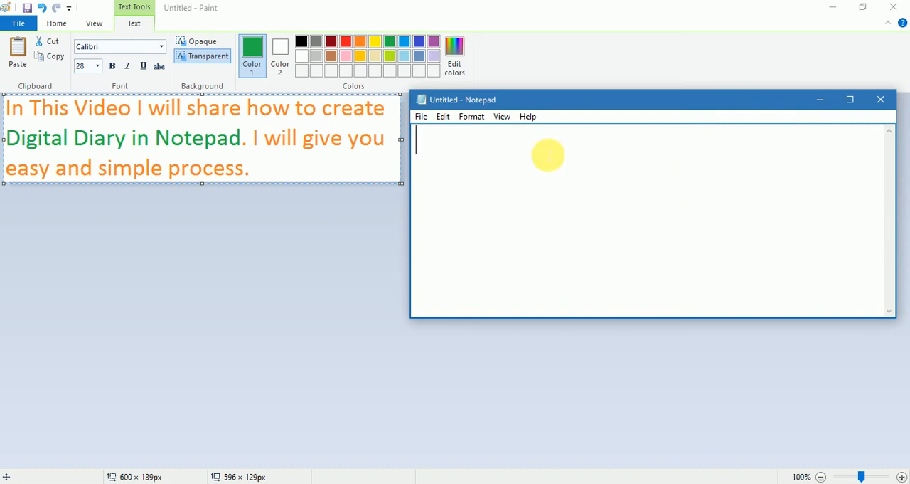
Step: Type a line of placeholder text and save the document as 'digital diary'
{"action": "type", "text": "k"}
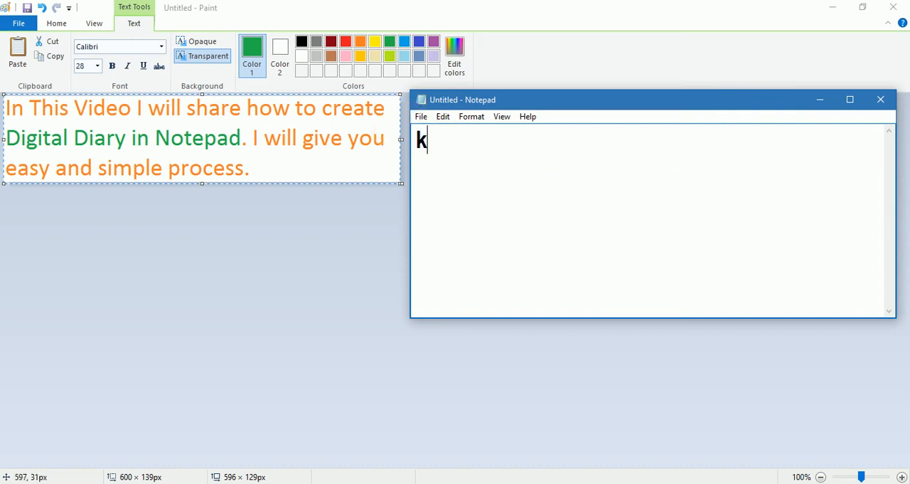
{"action": "type", "text": "sfkdhfkjsdhfkjfh"}
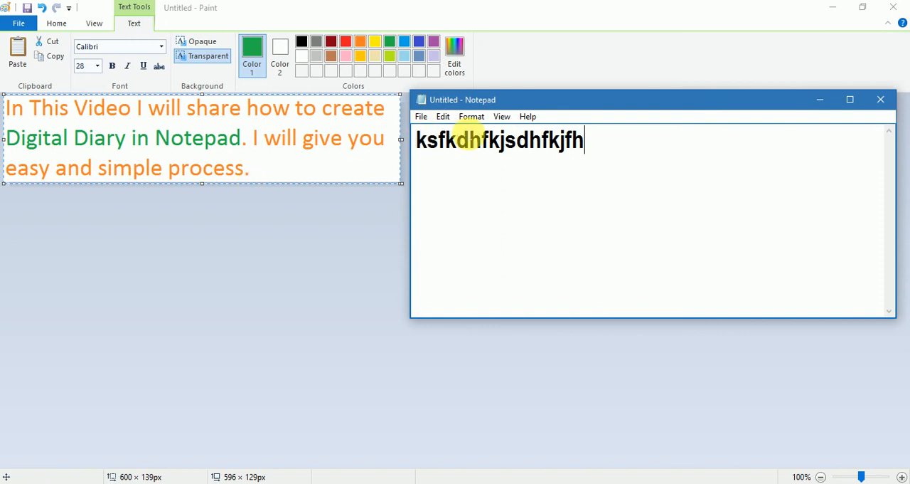
{"action": "left_click", "coordinate": [420, 116]}
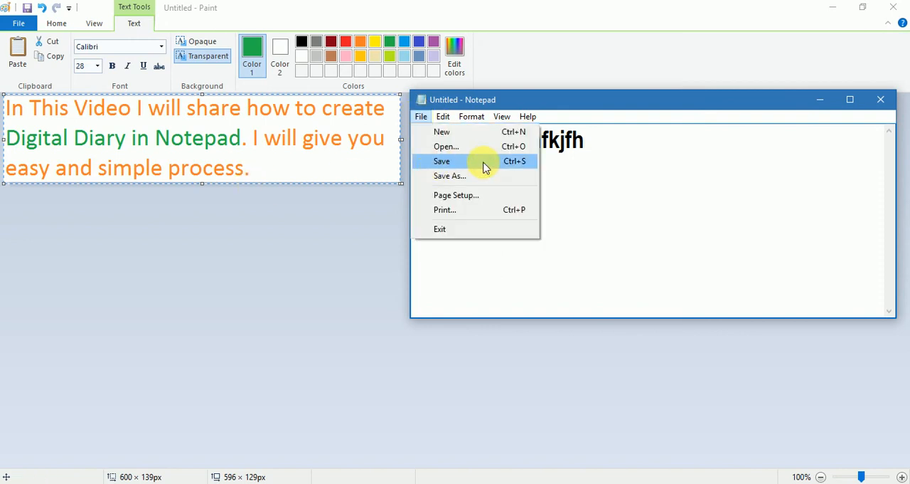
{"action": "left_click", "coordinate": [441, 161]}
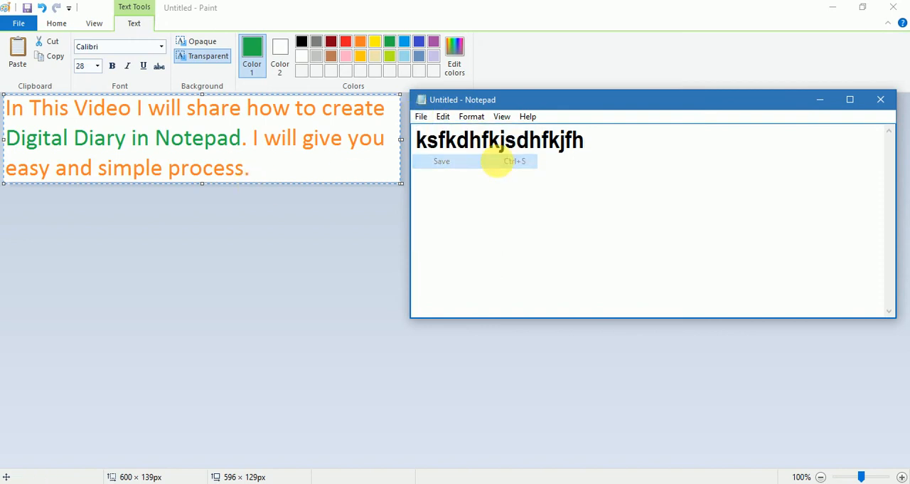
{"action": "left_click", "coordinate": [441, 161]}
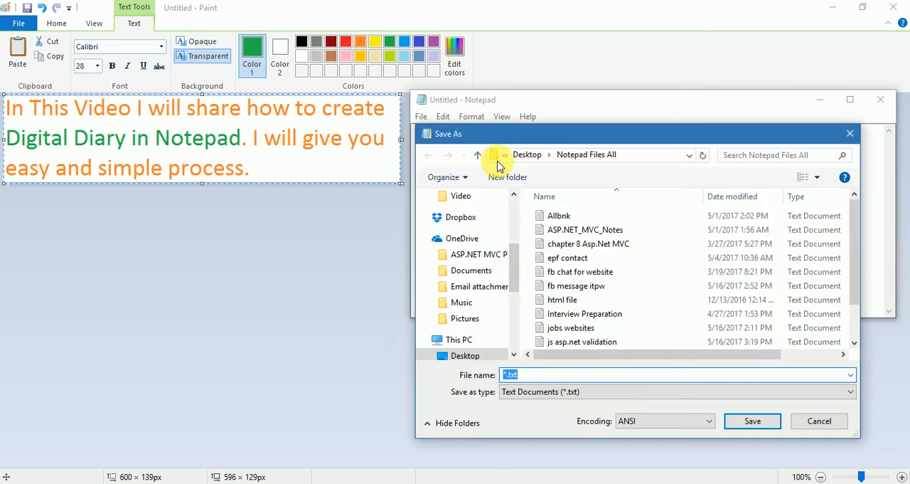
{"action": "scroll", "scroll_direction": "down", "scroll_amount": 3}
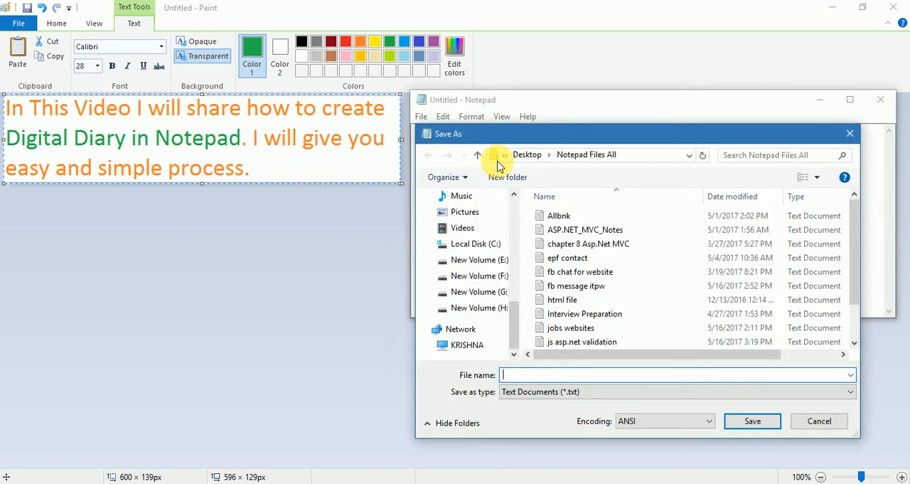
{"action": "type", "text": "digital"}
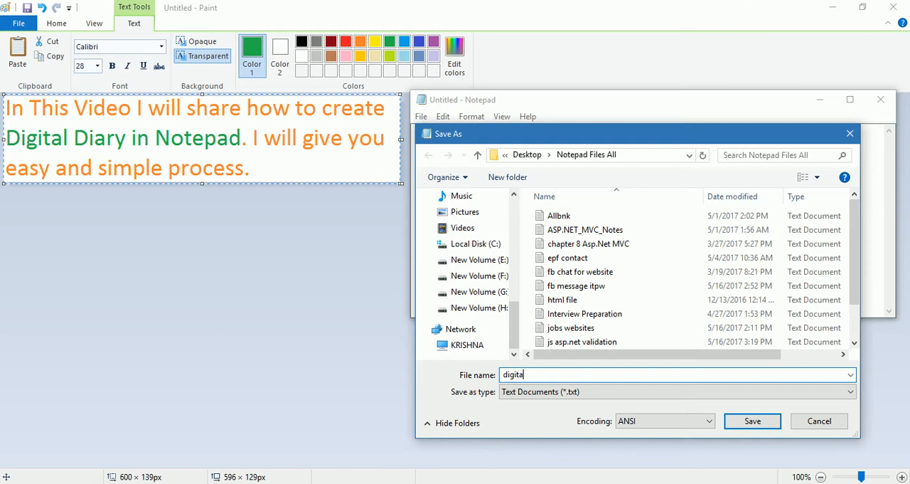
{"action": "type", "text": "l dia"}
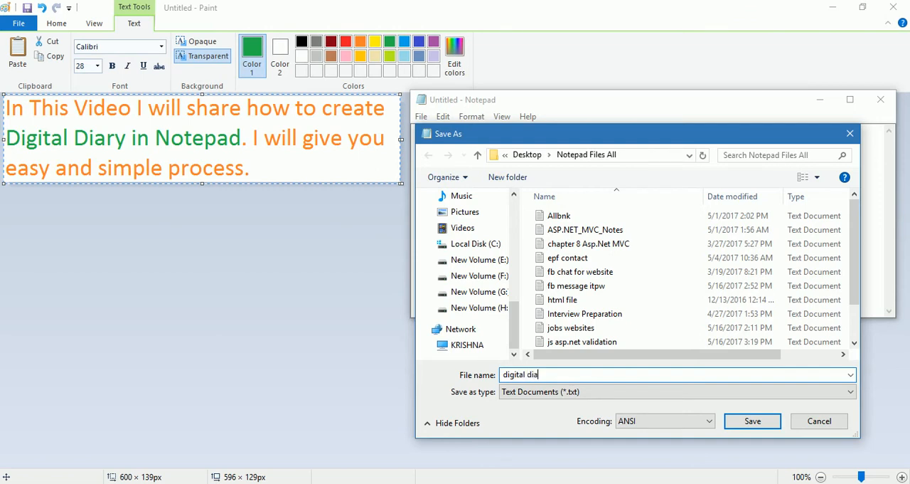
{"action": "type", "text": "ry"}
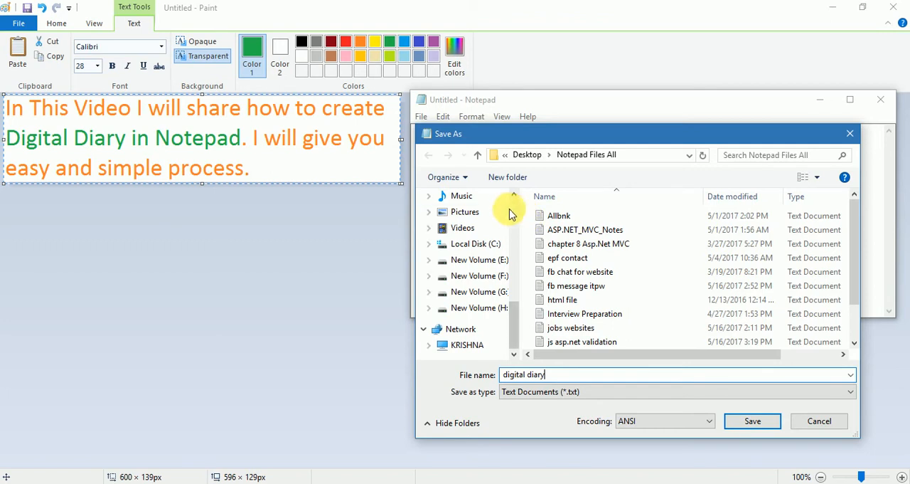
{"action": "scroll", "scroll_direction": "up", "scroll_amount": 3}
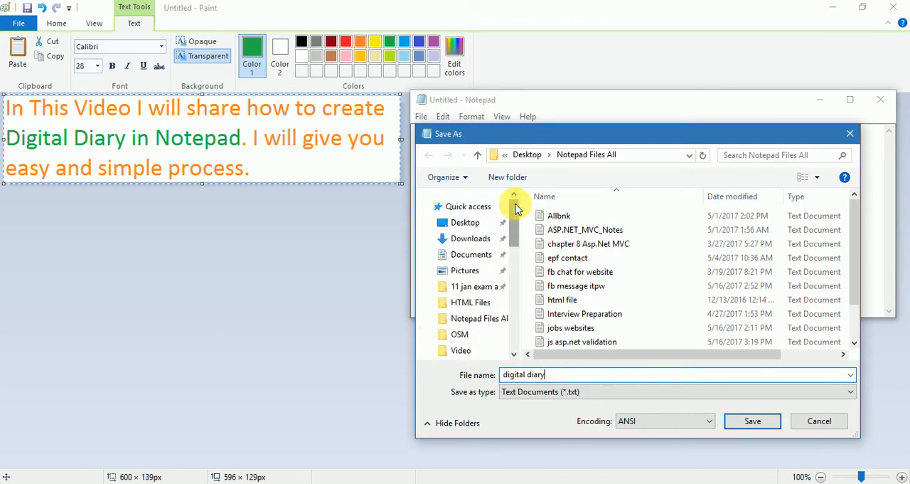
{"action": "left_click", "coordinate": [465, 222]}
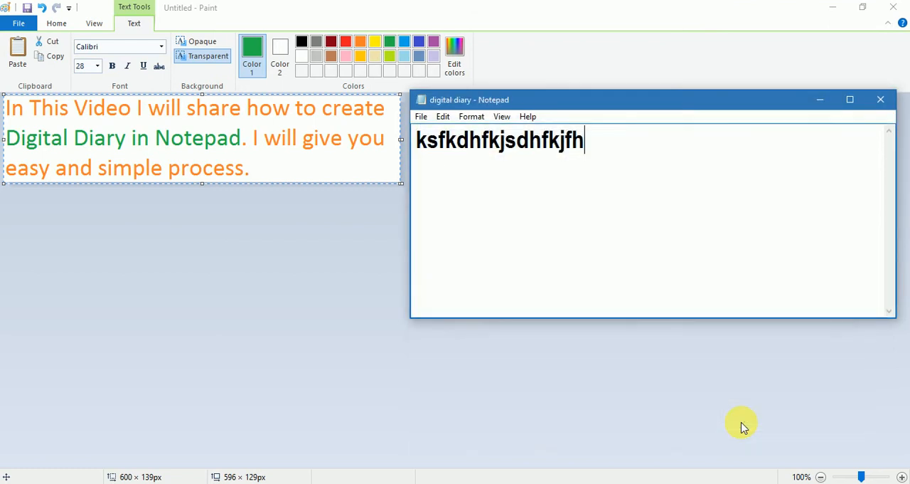
{"action": "mouse_move", "coordinate": [882, 100]}
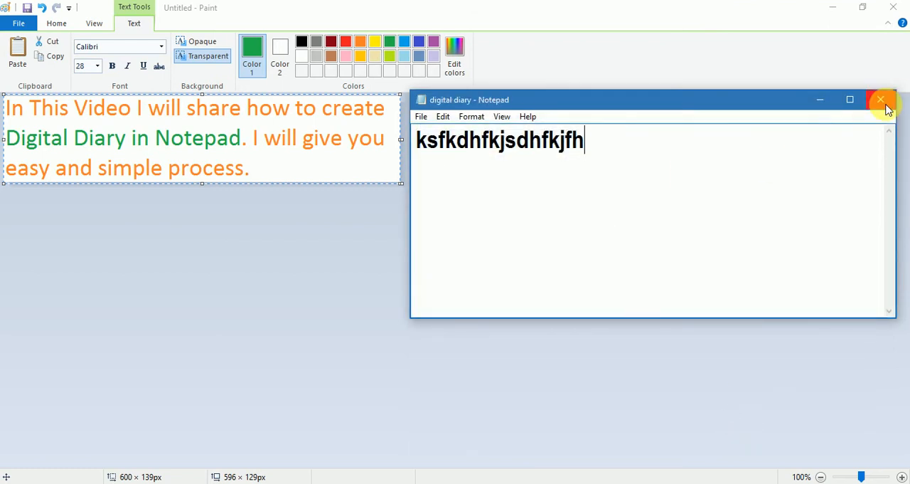
Step: Close Notepad and reopen 'digital diary' from its desktop icon
{"action": "left_click", "coordinate": [882, 100]}
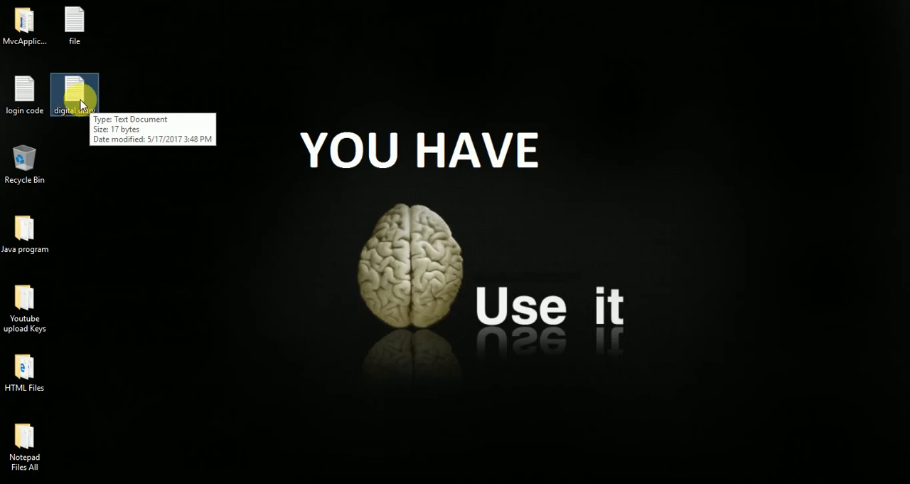
{"action": "double_click", "coordinate": [74, 91]}
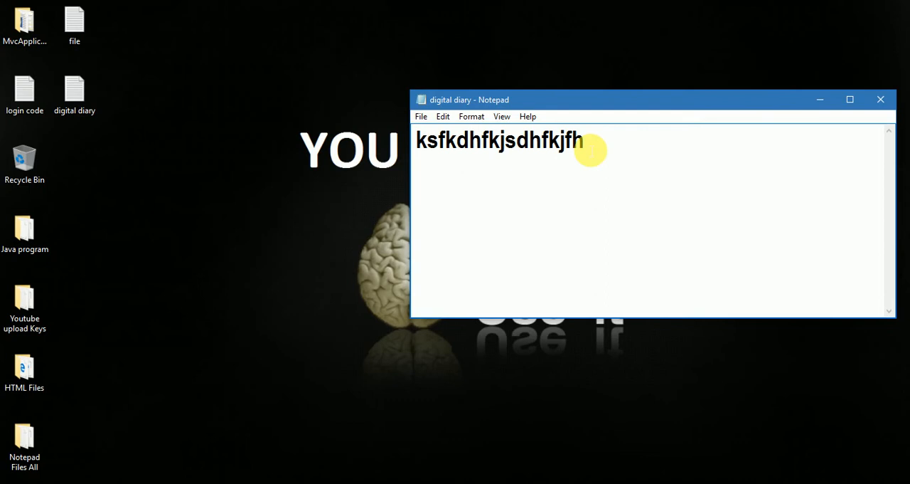
{"action": "left_click", "coordinate": [417, 141]}
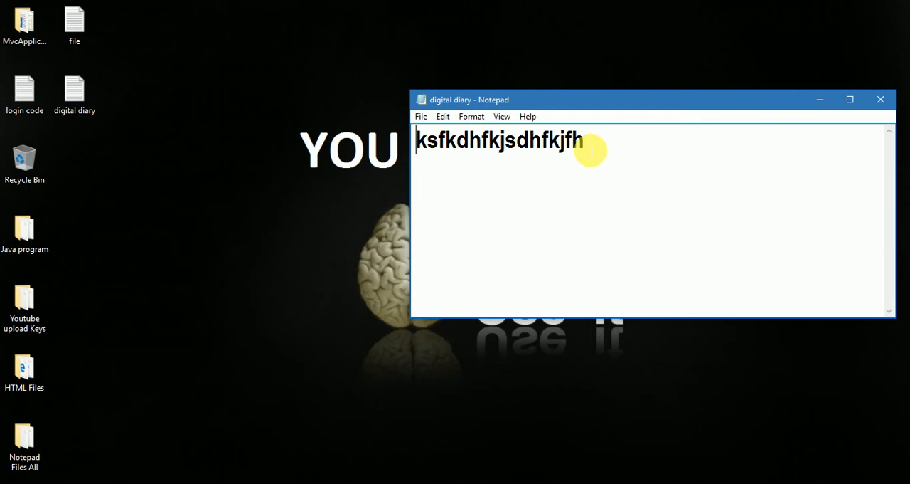
{"action": "mouse_move", "coordinate": [473, 183]}
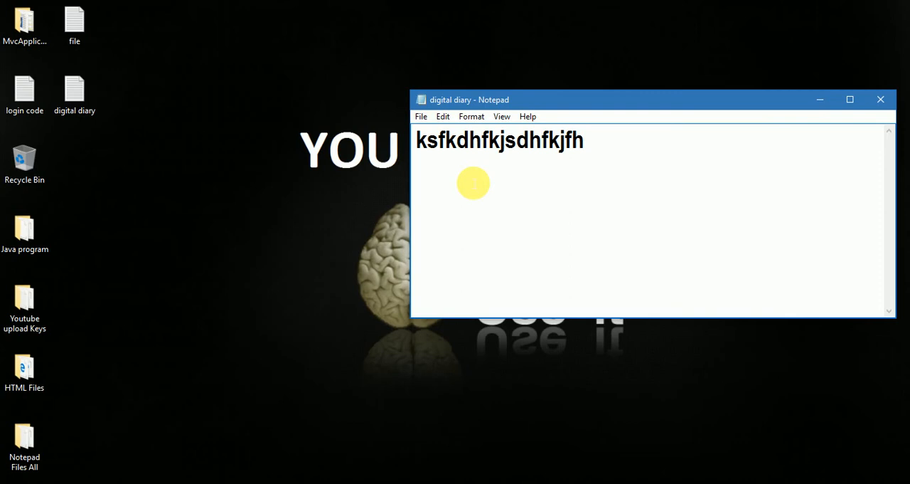
{"action": "left_click", "coordinate": [417, 141]}
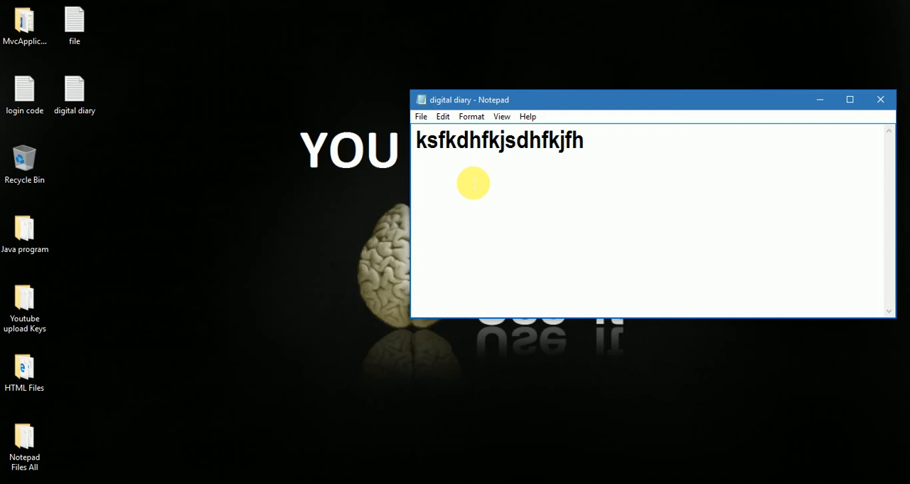
{"action": "left_click", "coordinate": [416, 140]}
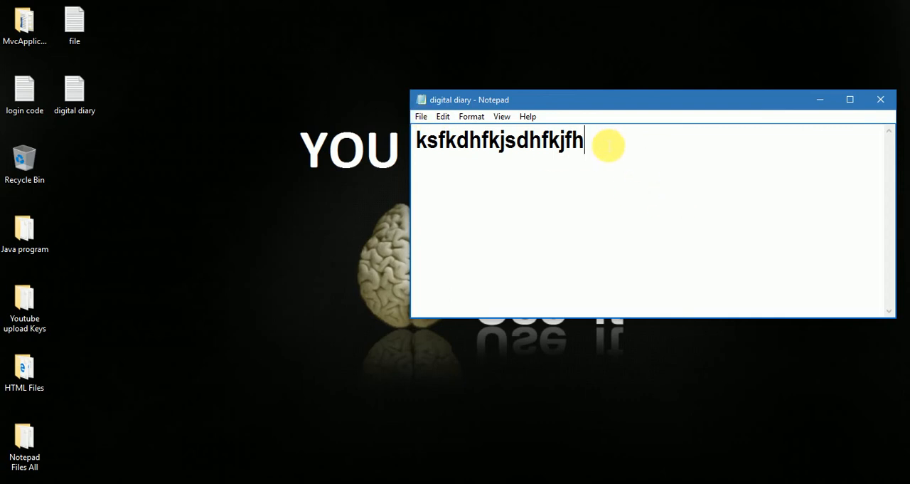
{"action": "key", "text": "backspace"}
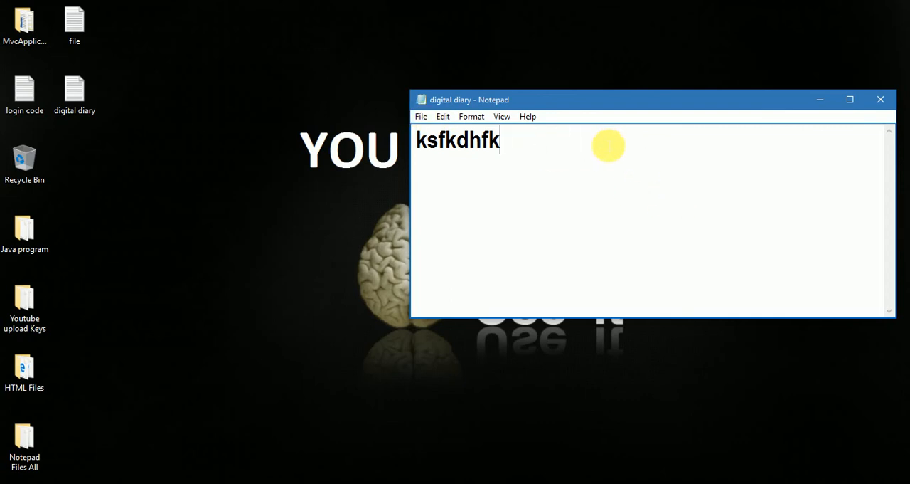
Step: Select all the placeholder text and overwrite it with '.LOG' on the first line
{"action": "key", "text": "ctrl+a"}
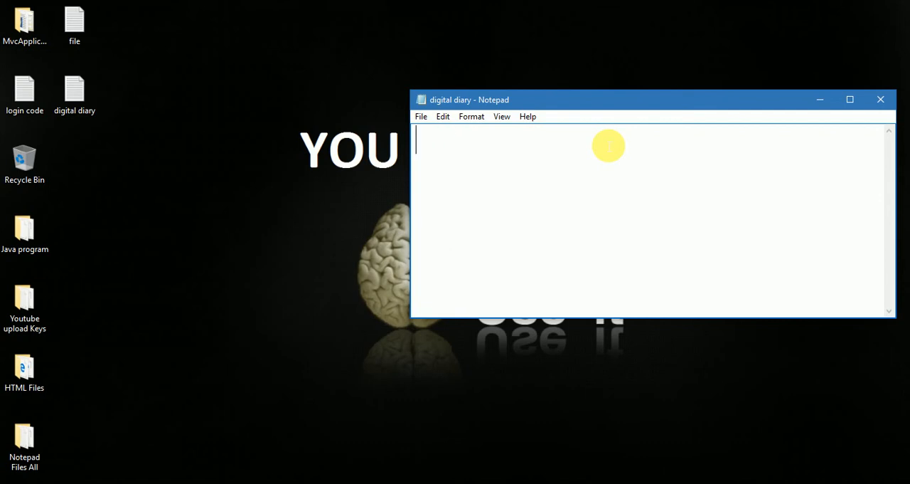
{"action": "type", "text": ".L"}
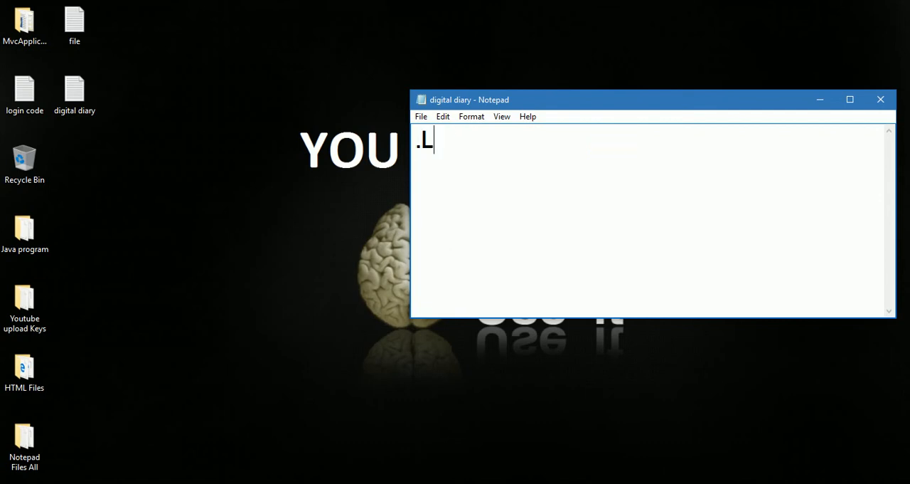
{"action": "type", "text": "OG"}
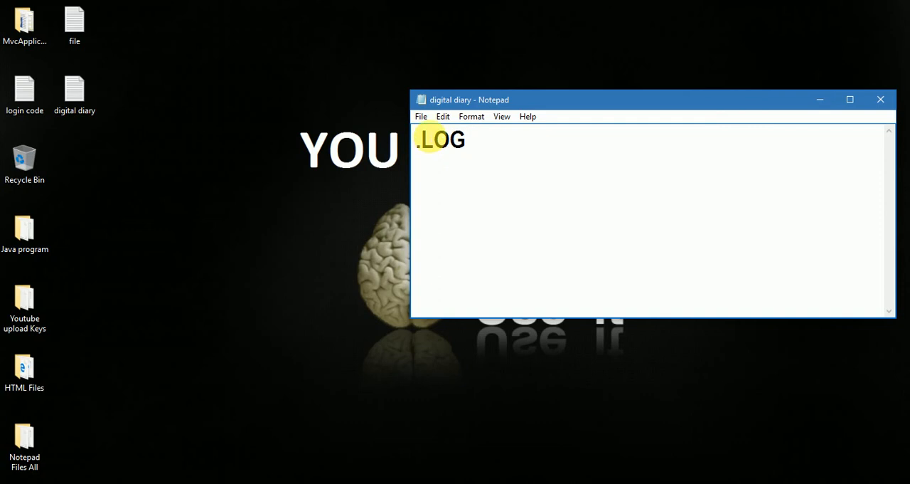
Step: Type the entry 'IT PROGRAMMING WORLD' on the line below .LOG
{"action": "left_click", "coordinate": [421, 116]}
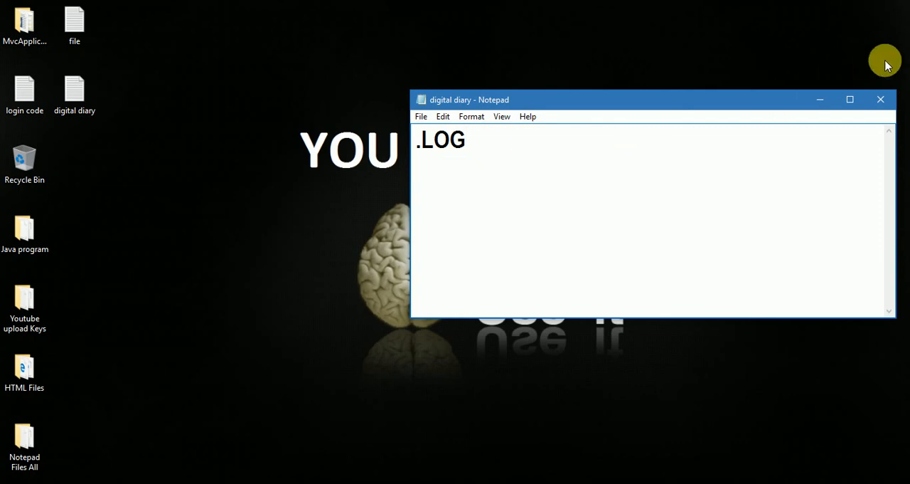
{"action": "mouse_move", "coordinate": [676, 145]}
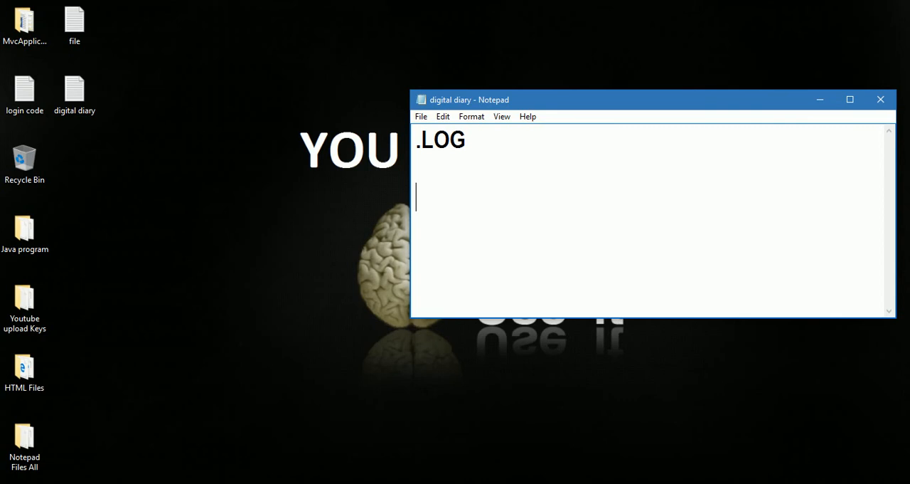
{"action": "type", "text": "IT POR"}
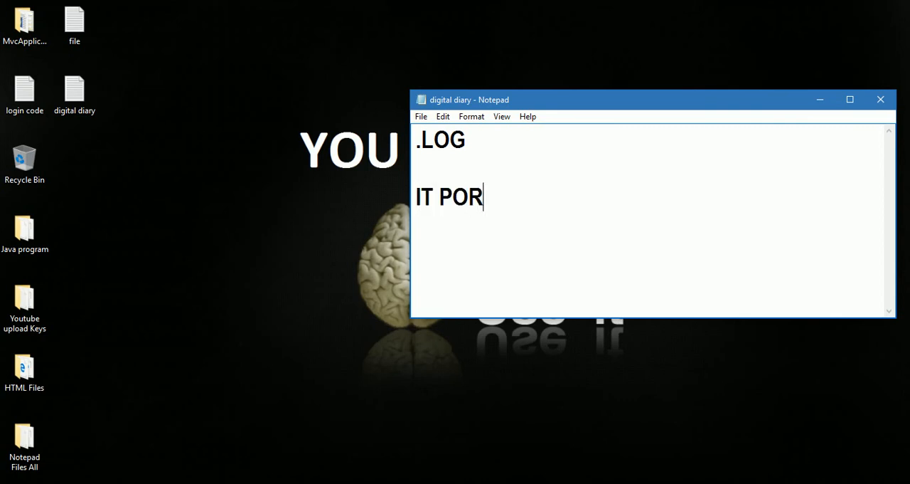
{"action": "type", "text": "G"}
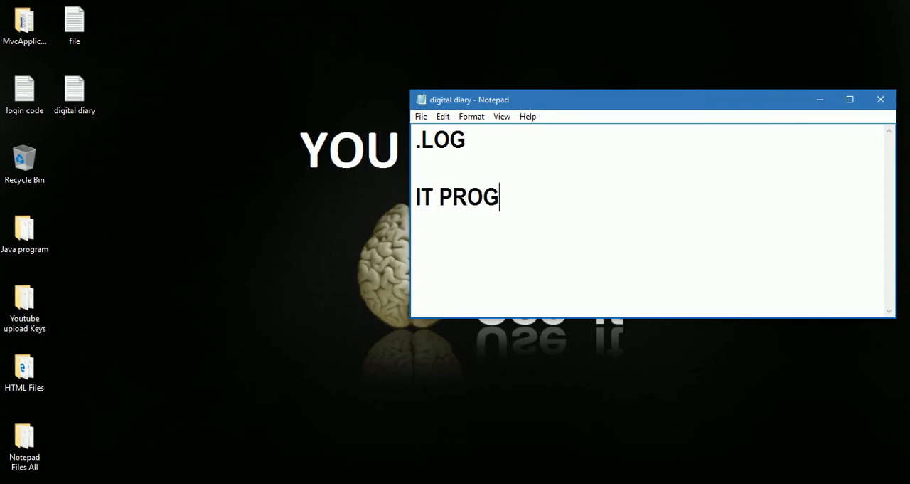
{"action": "type", "text": "RAMMING WO"}
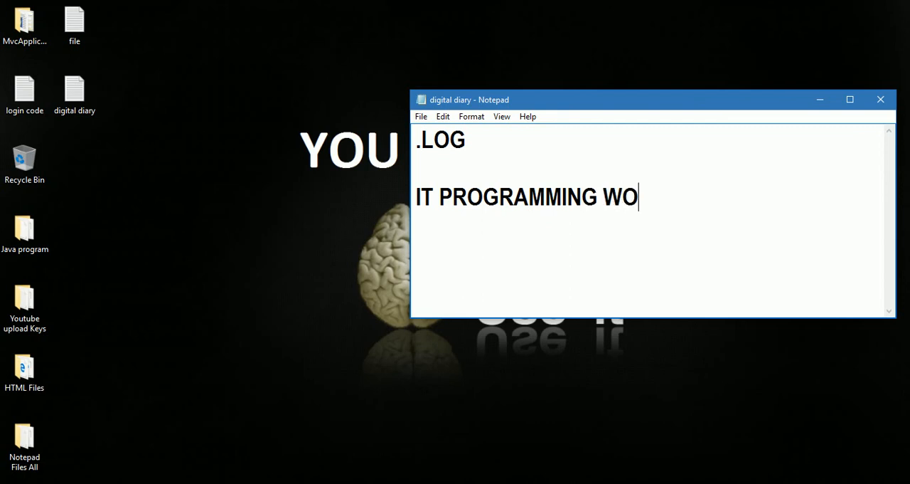
{"action": "type", "text": "RLD"}
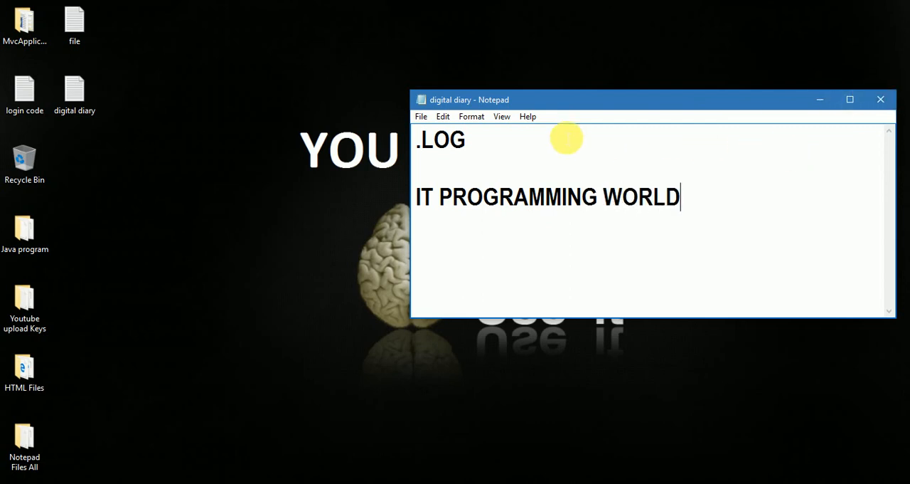
Step: Save the digital diary and close Notepad
{"action": "left_click", "coordinate": [420, 116]}
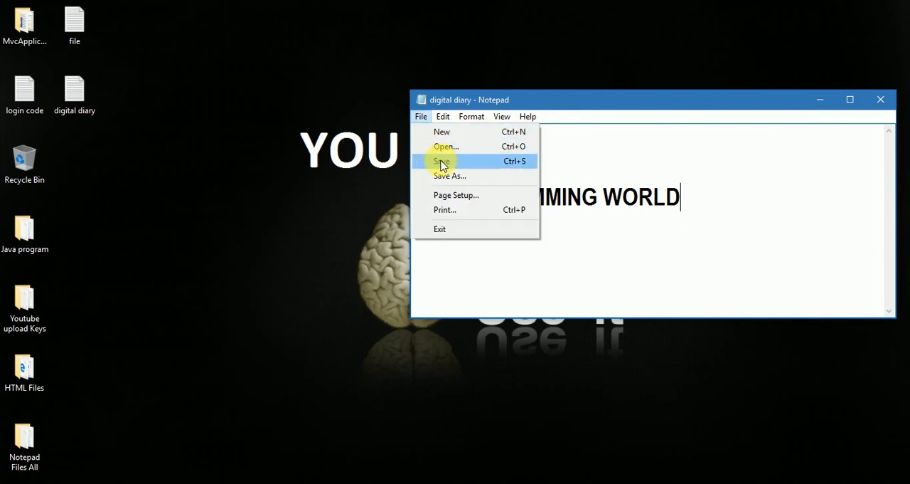
{"action": "left_click", "coordinate": [441, 161]}
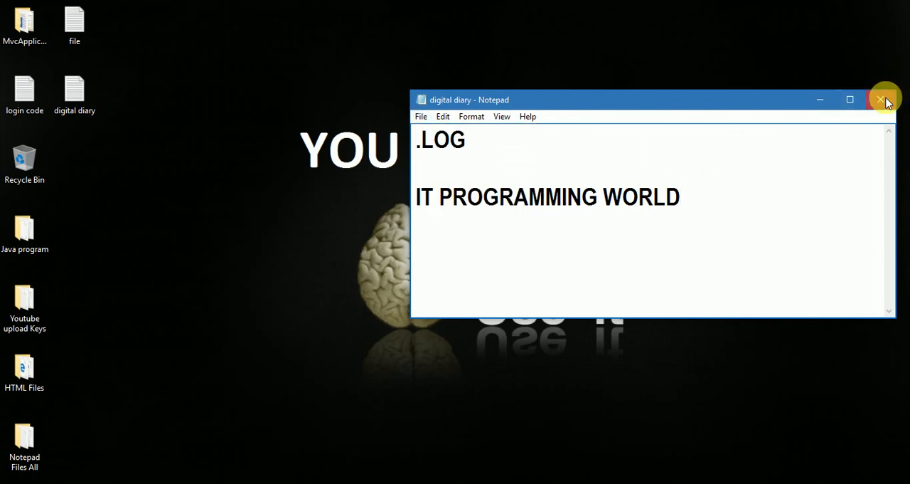
{"action": "left_click", "coordinate": [882, 99]}
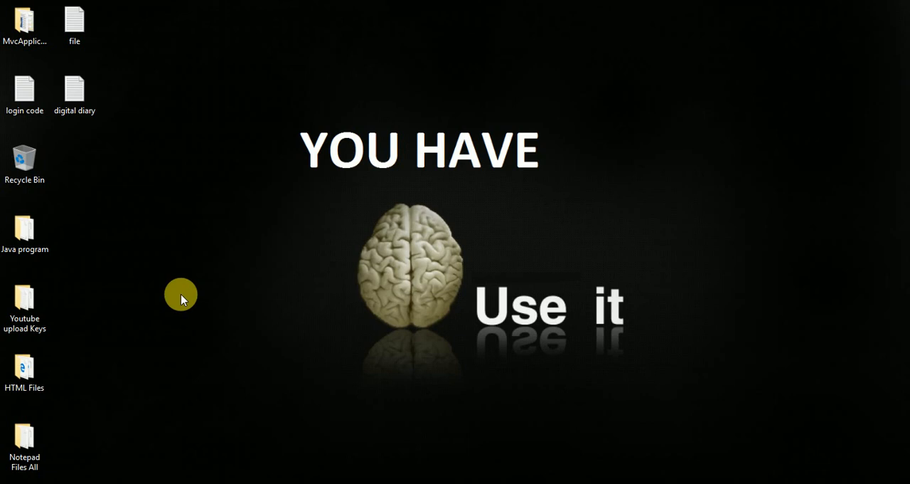
Step: Reopen 'digital diary' from the desktop and highlight the new 3:50 PM 5/17/2017 stamp
{"action": "left_click", "coordinate": [73, 88]}
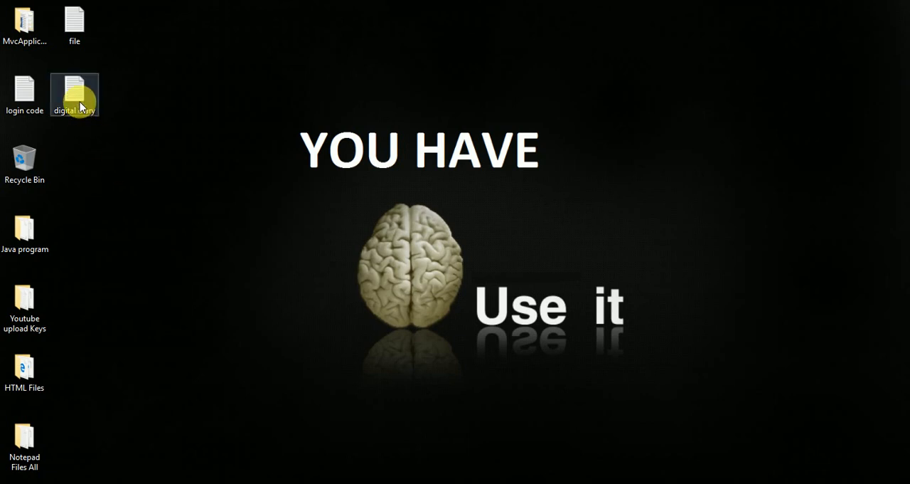
{"action": "double_click", "coordinate": [74, 93]}
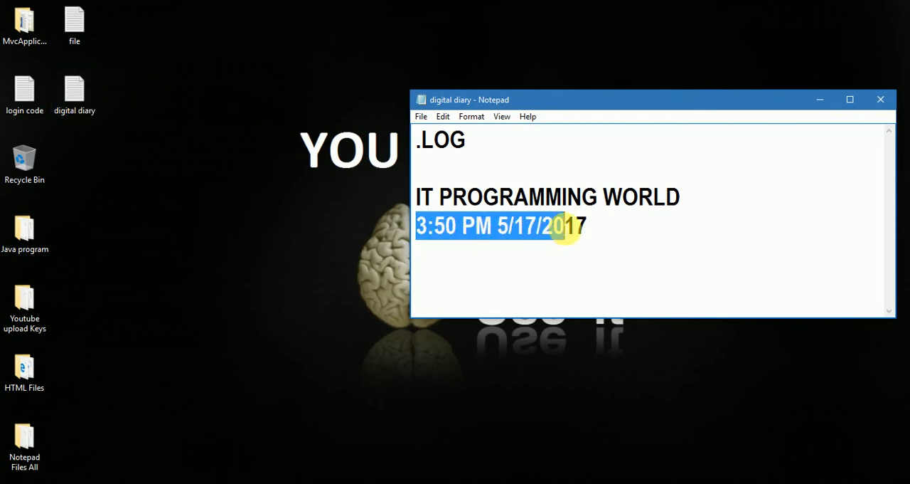
{"action": "left_click", "coordinate": [583, 227]}
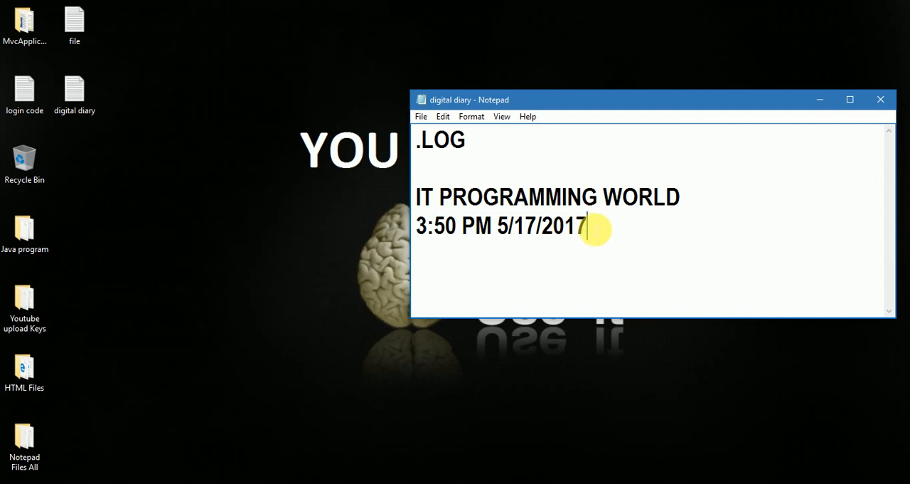
{"action": "left_click_drag", "start_coordinate": [582, 226], "coordinate": [416, 227]}
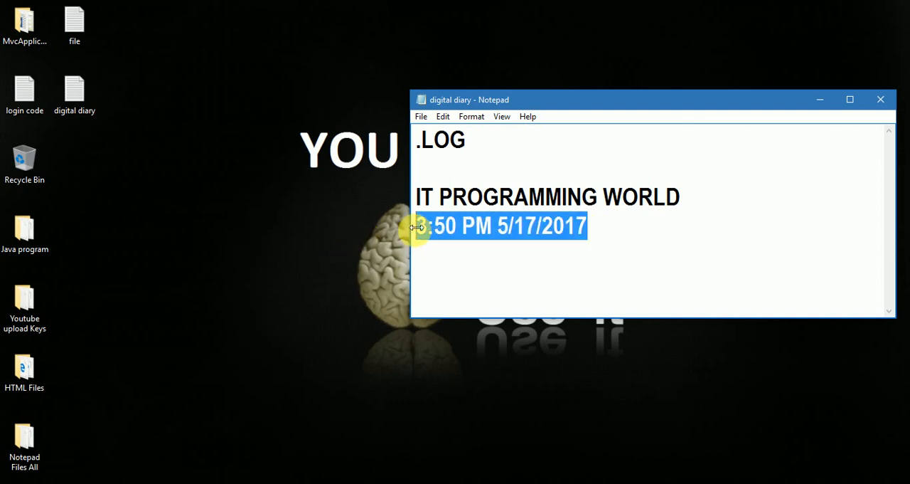
{"action": "mouse_move", "coordinate": [480, 232]}
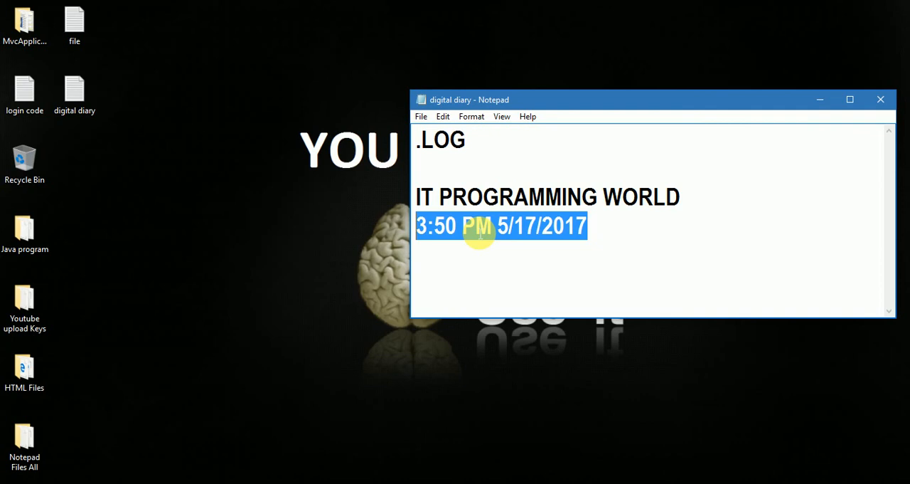
{"action": "mouse_move", "coordinate": [565, 225]}
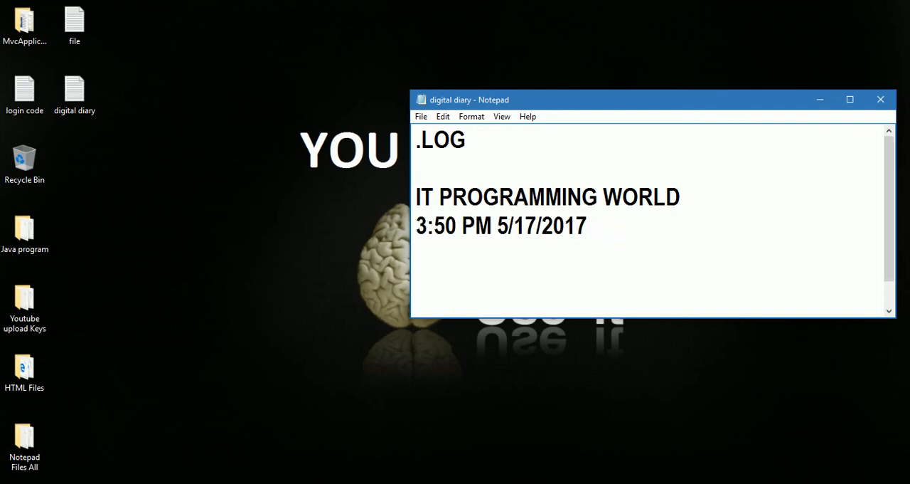
Step: Type 'NOTEPAD DIGITAL DIARY' below the timestamp, then close Notepad
{"action": "left_click", "coordinate": [420, 284]}
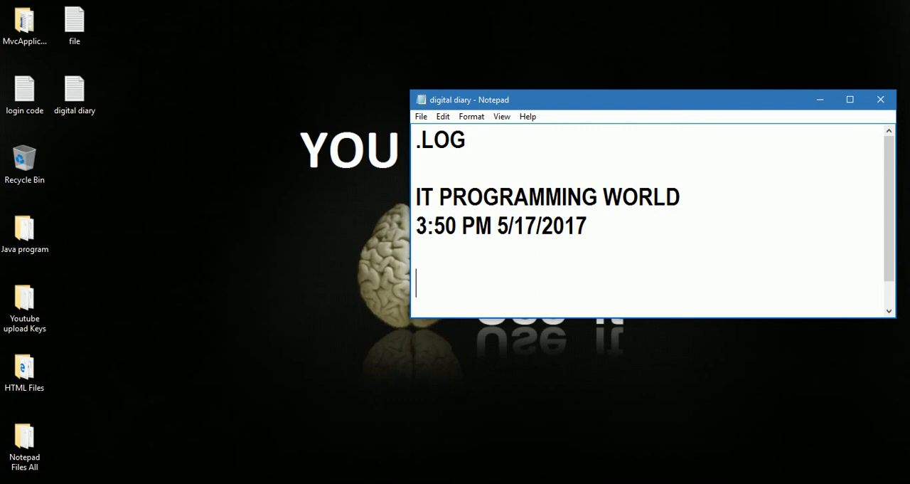
{"action": "type", "text": "NO"}
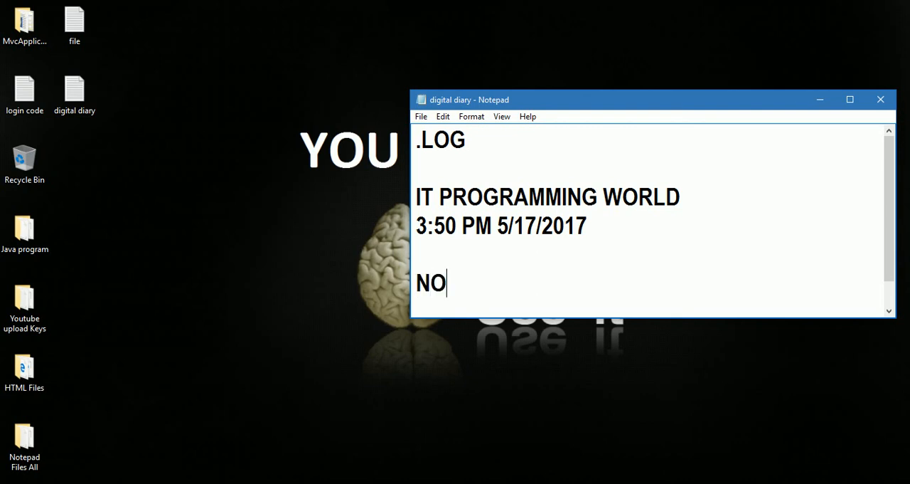
{"action": "type", "text": "TEPAD"}
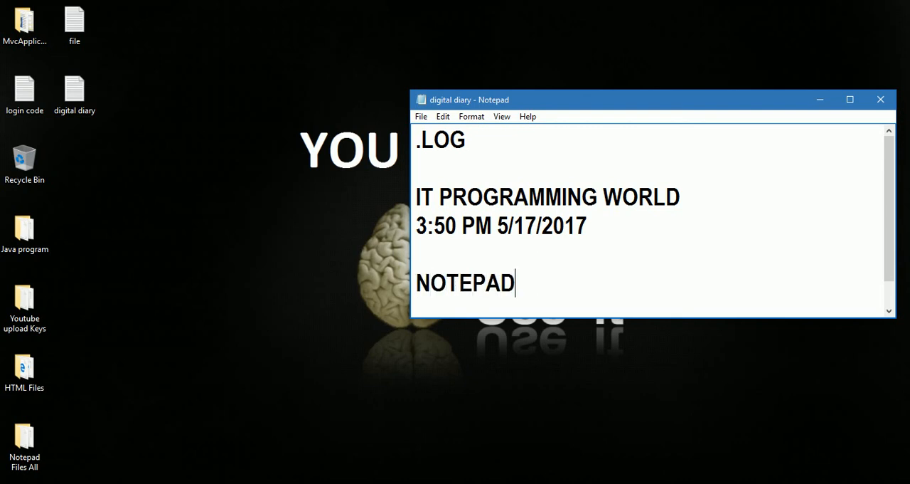
{"action": "type", "text": "DIGITA"}
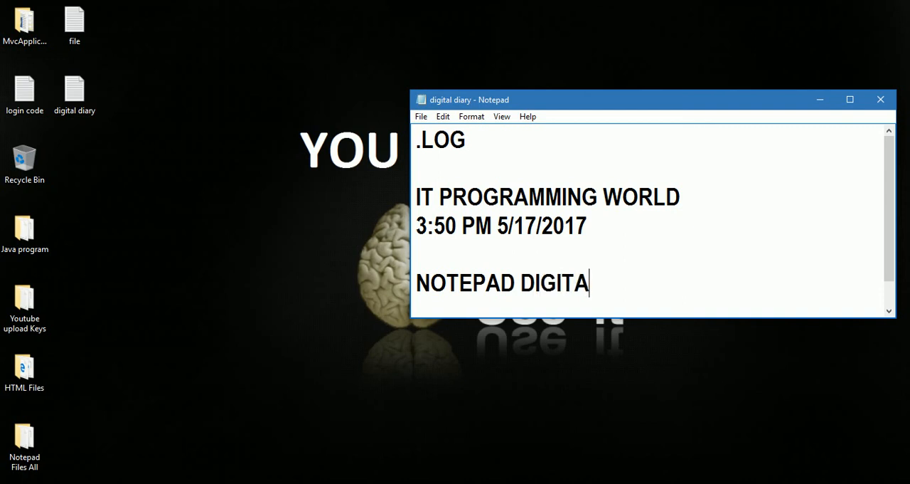
{"action": "type", "text": "L DIARY"}
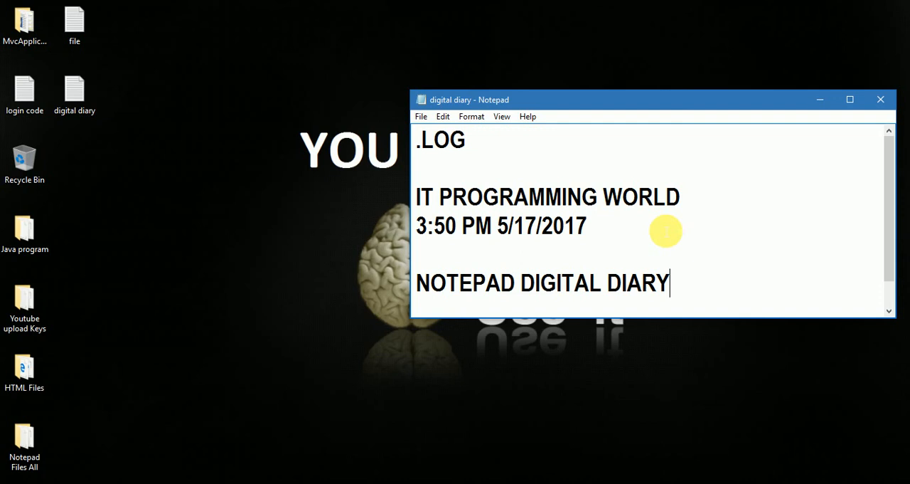
{"action": "left_click", "coordinate": [420, 116]}
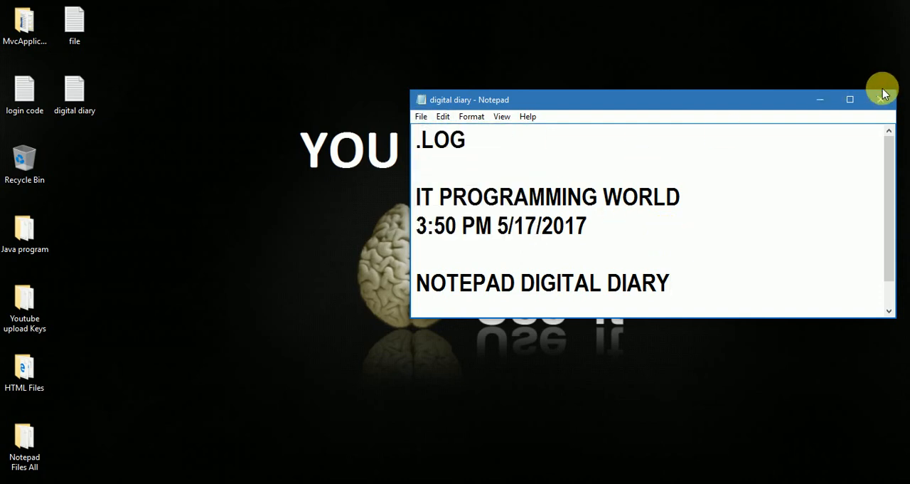
{"action": "left_click", "coordinate": [882, 88]}
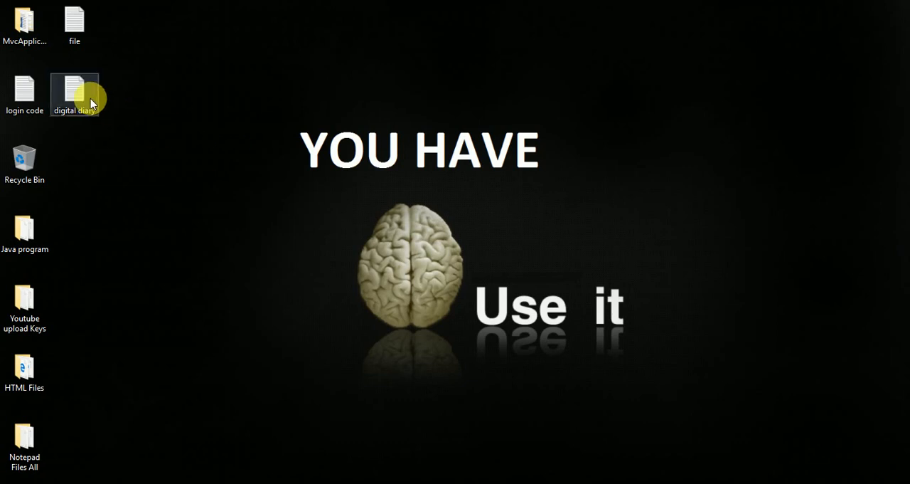
Step: Reopen 'digital diary' and highlight the 3:51 PM 5/17/2017 stamp under the second entry
{"action": "double_click", "coordinate": [74, 91]}
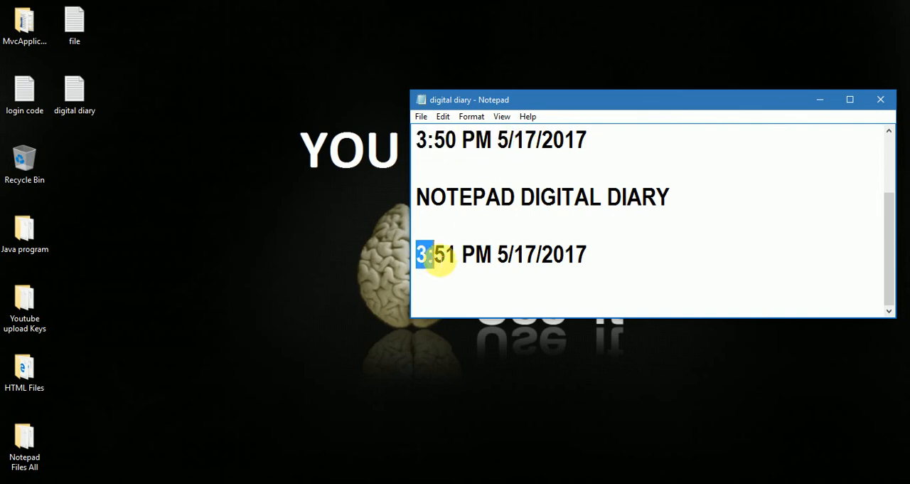
{"action": "left_click_drag", "start_coordinate": [423, 254], "coordinate": [498, 255]}
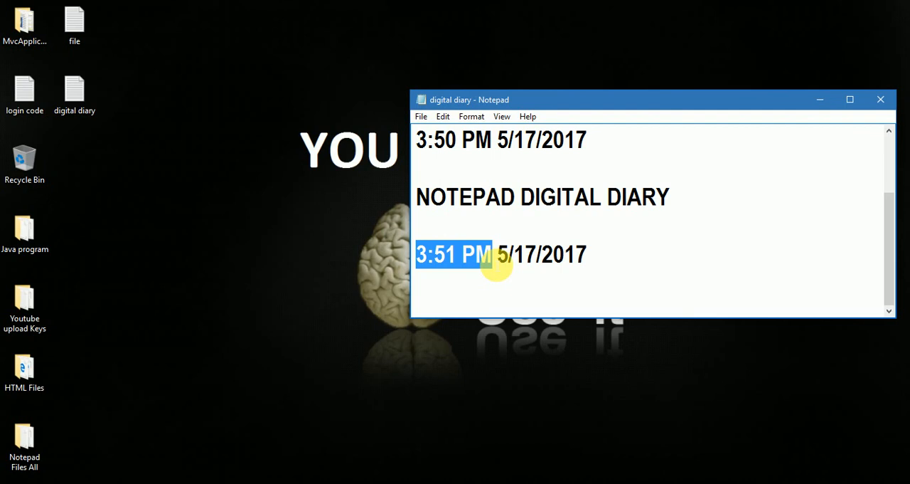